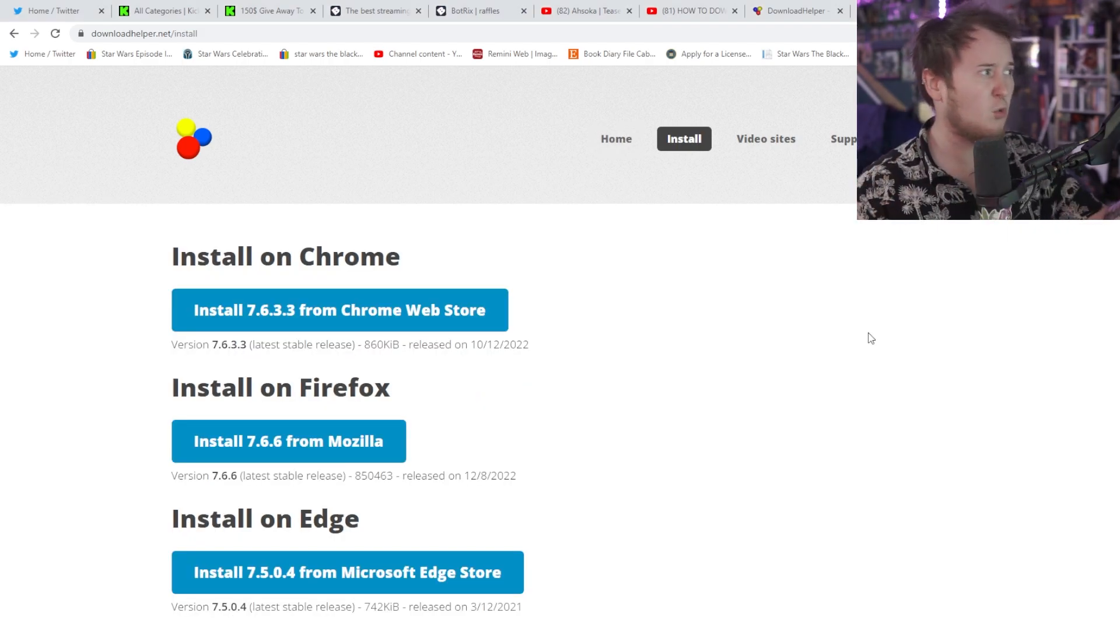
- View the Video DownloadHelper store listing, then return to the Kick channel page
click(339, 310)
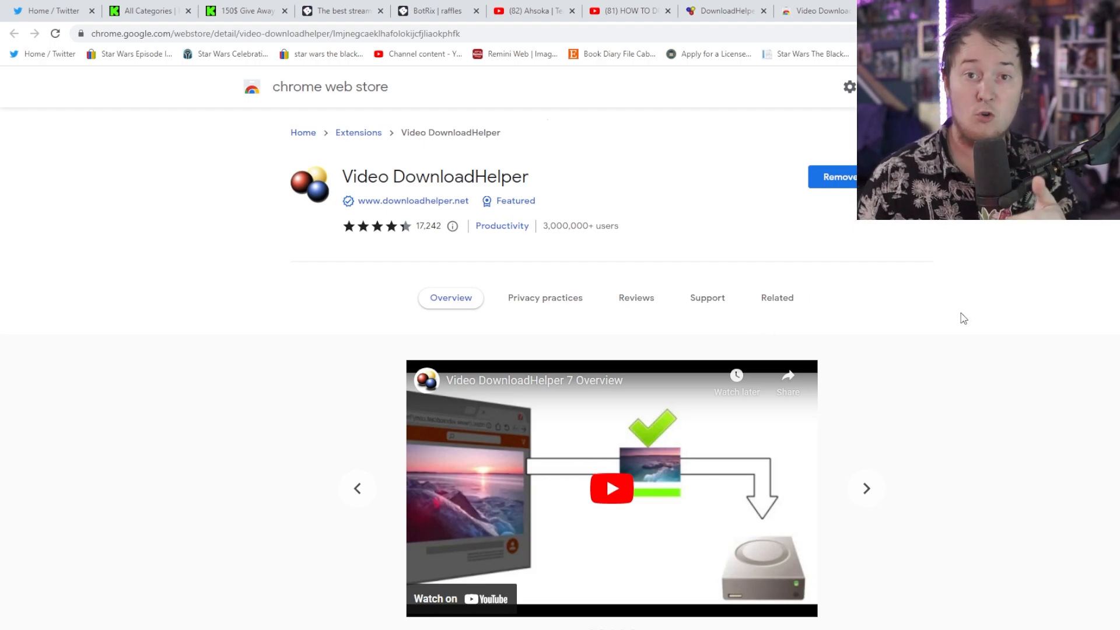
click(142, 11)
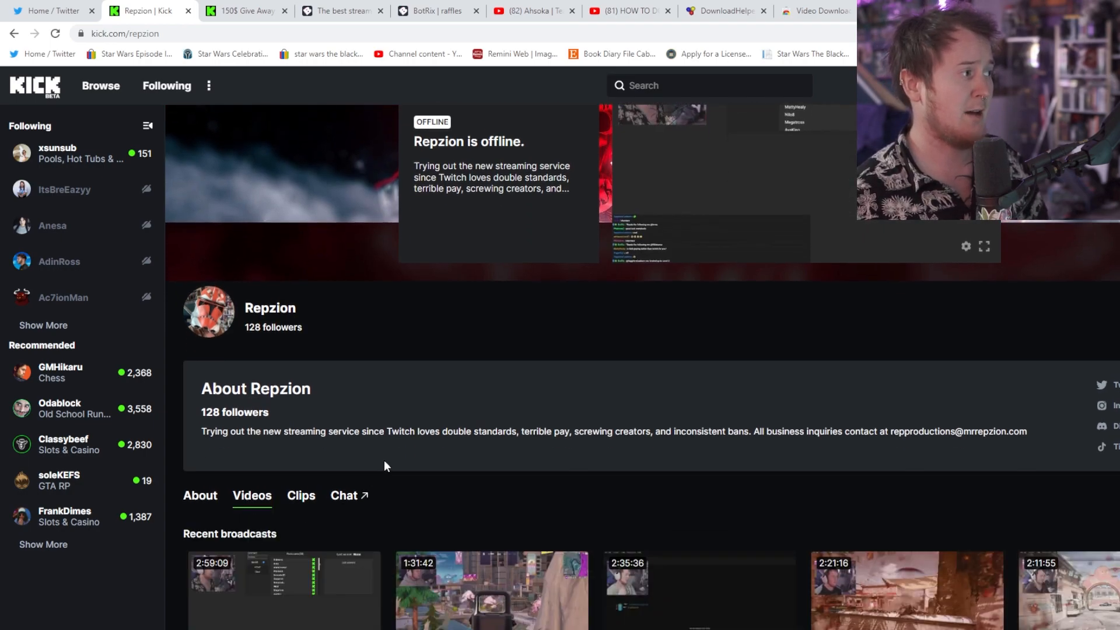
- Start Repzion's latest $150 giveaway broadcast and pause it partway through
click(284, 591)
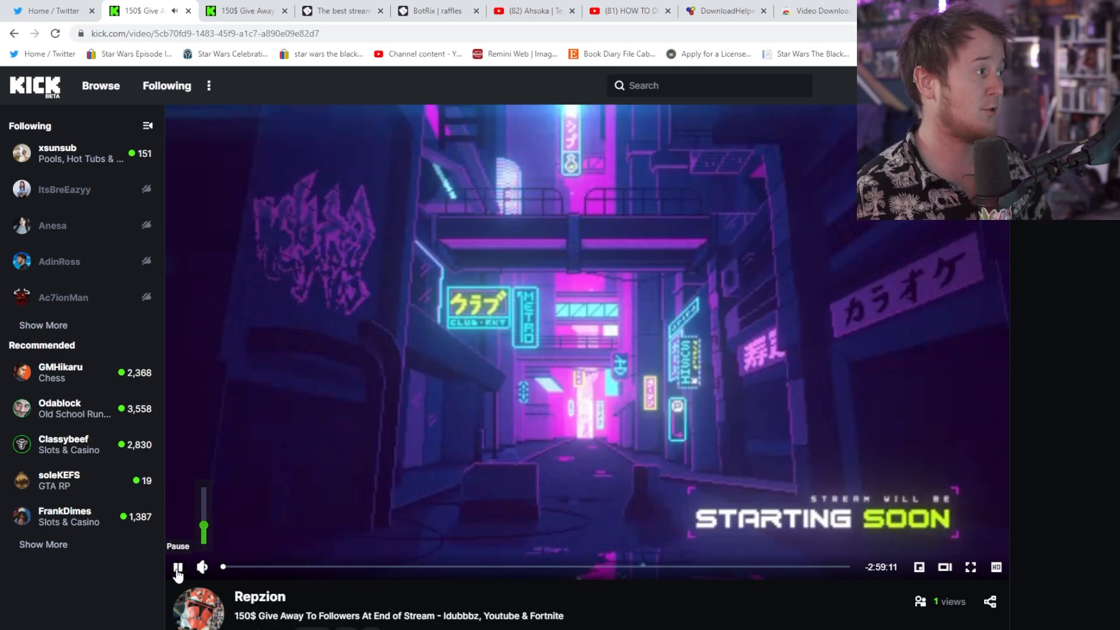
click(177, 567)
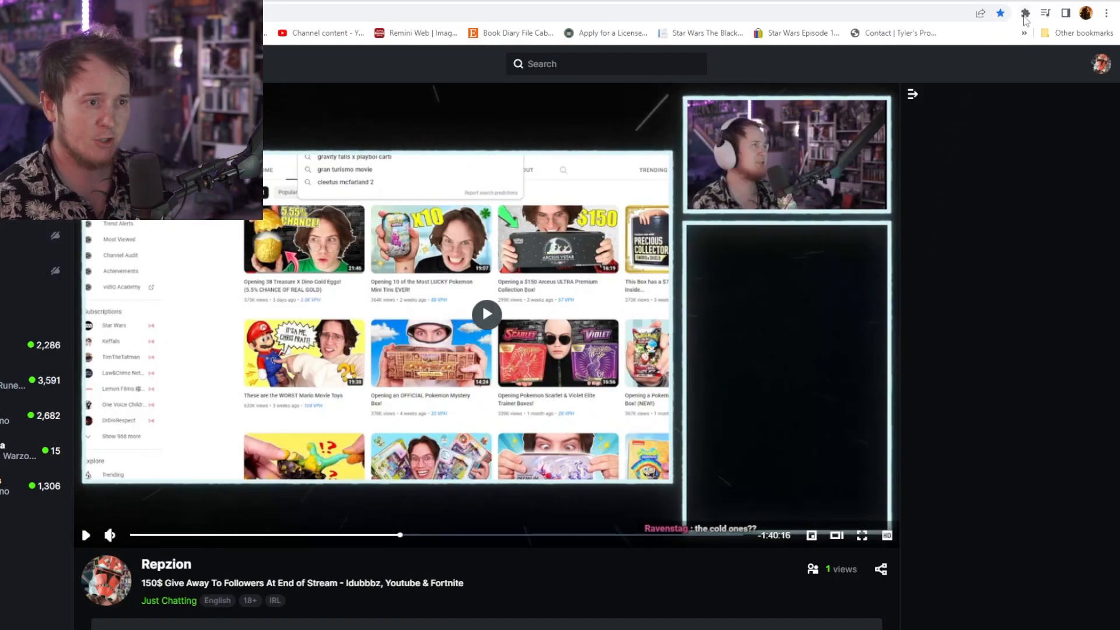
- Show Video DownloadHelper's detected stream qualities, from 1080p down to 160p
click(1024, 13)
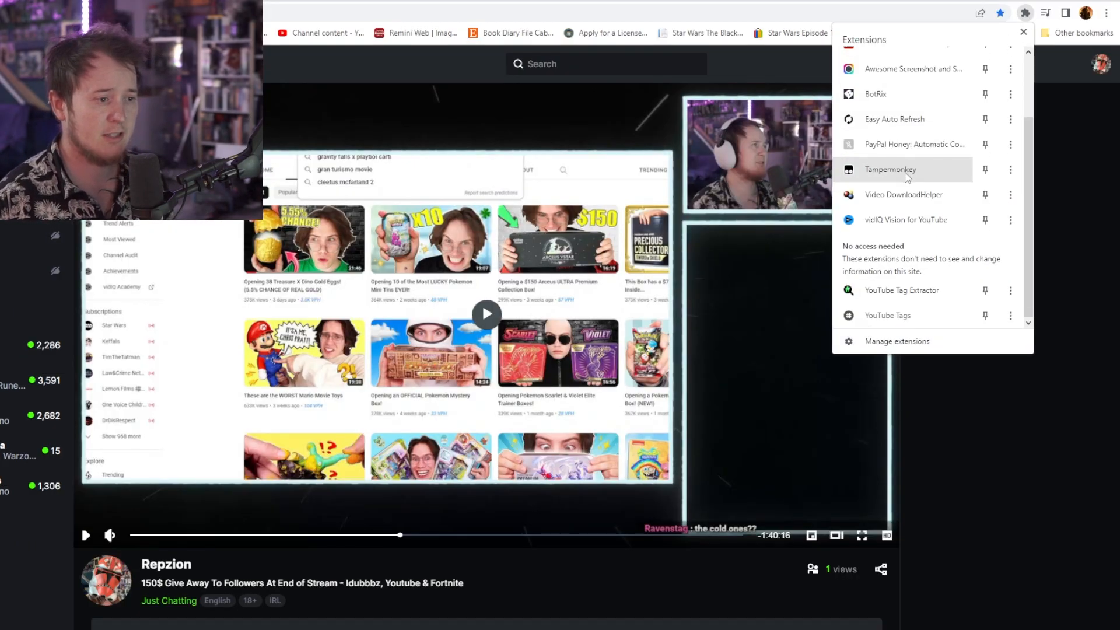
mouse_move(895, 195)
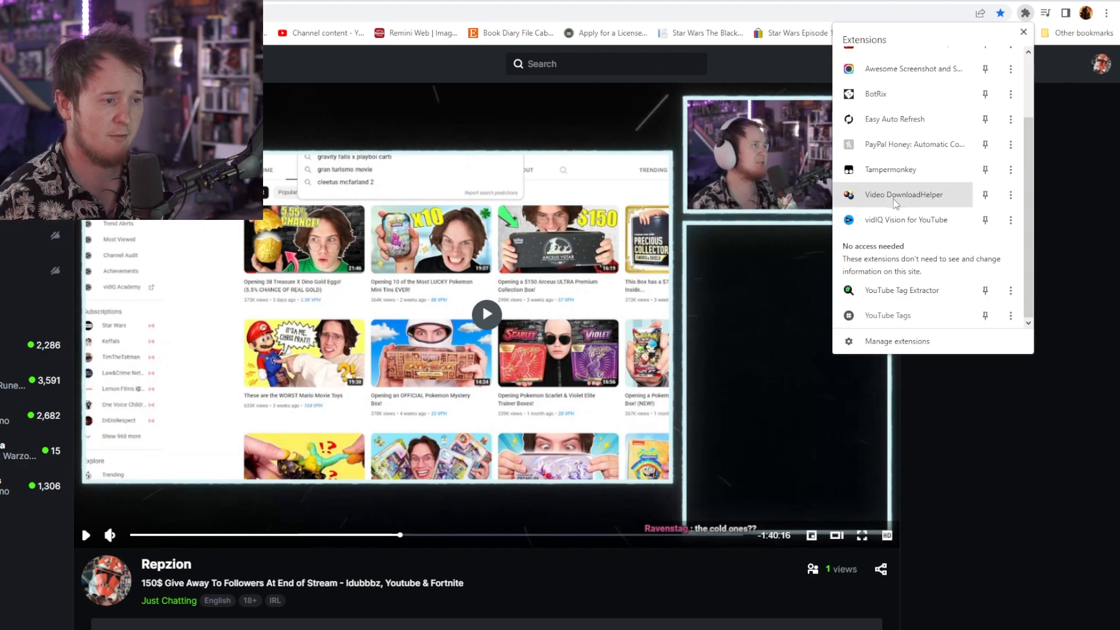
click(903, 195)
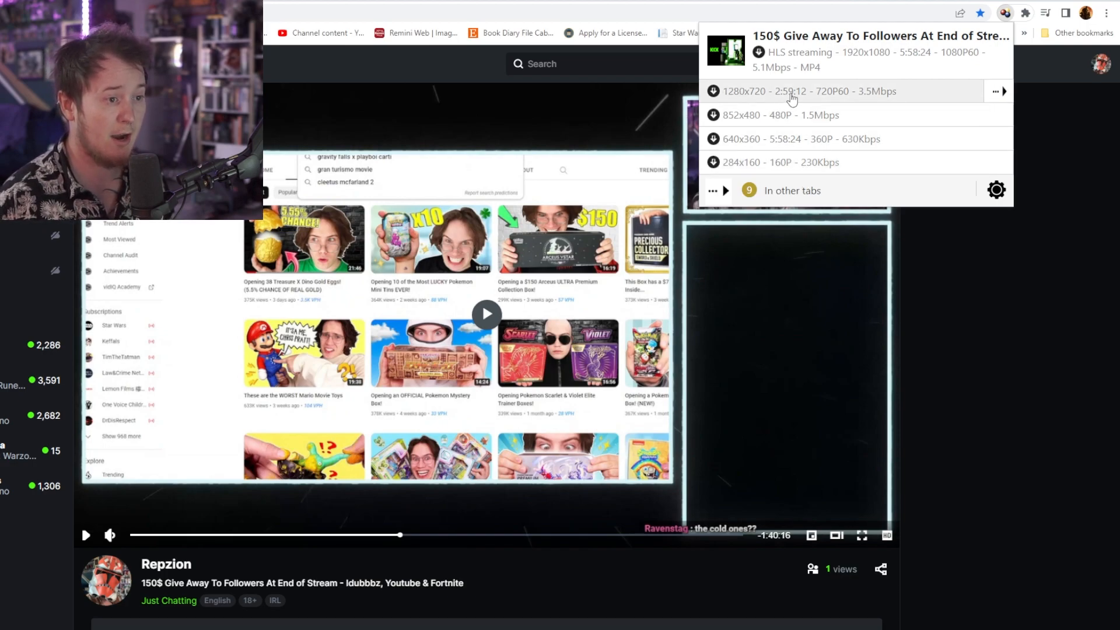
mouse_move(920, 60)
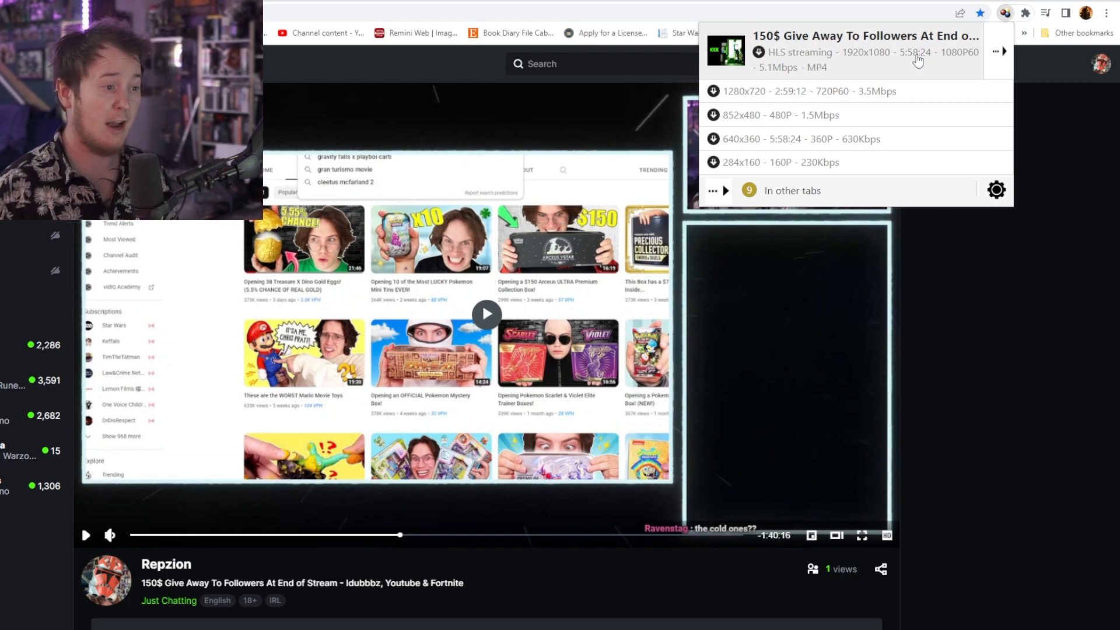
mouse_move(865, 67)
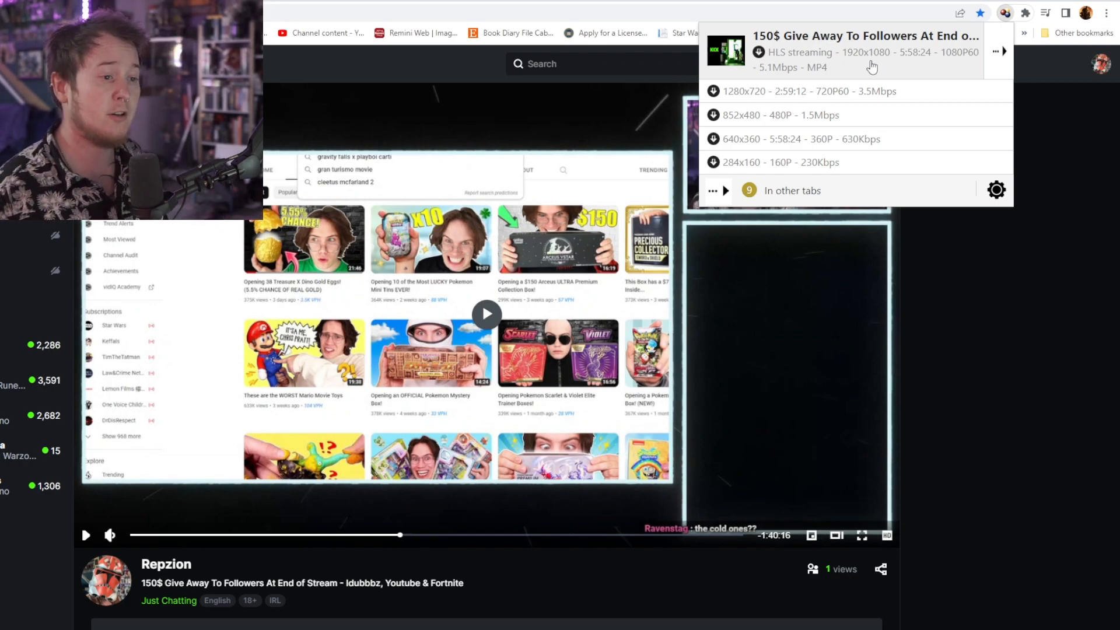
- Copy the 1080p60 HLS stream's media URL via its action menu
click(995, 50)
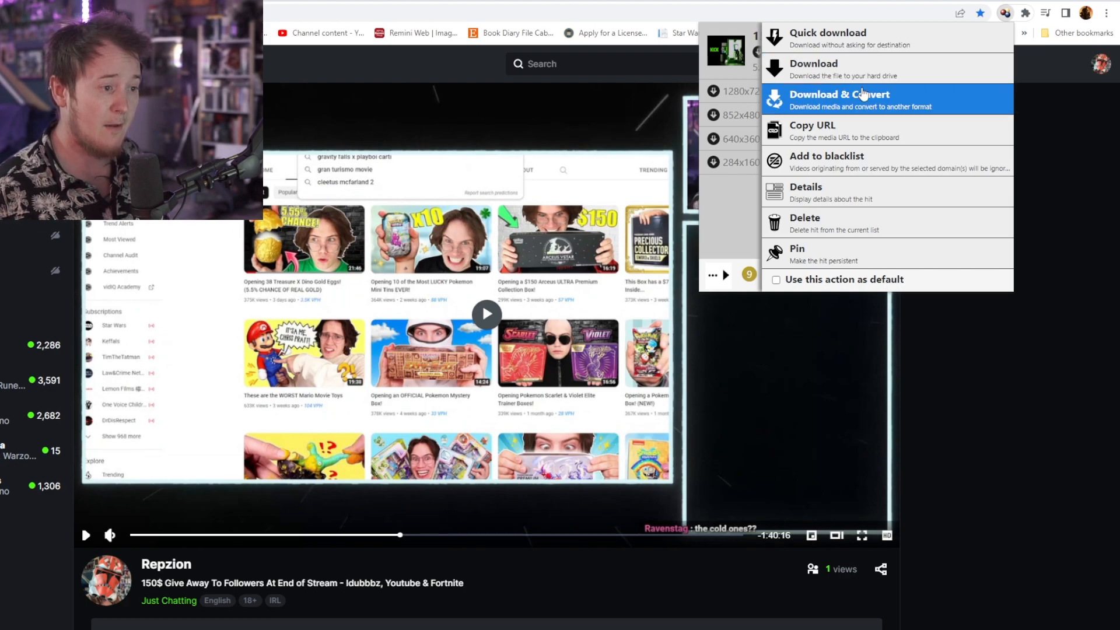
mouse_move(822, 131)
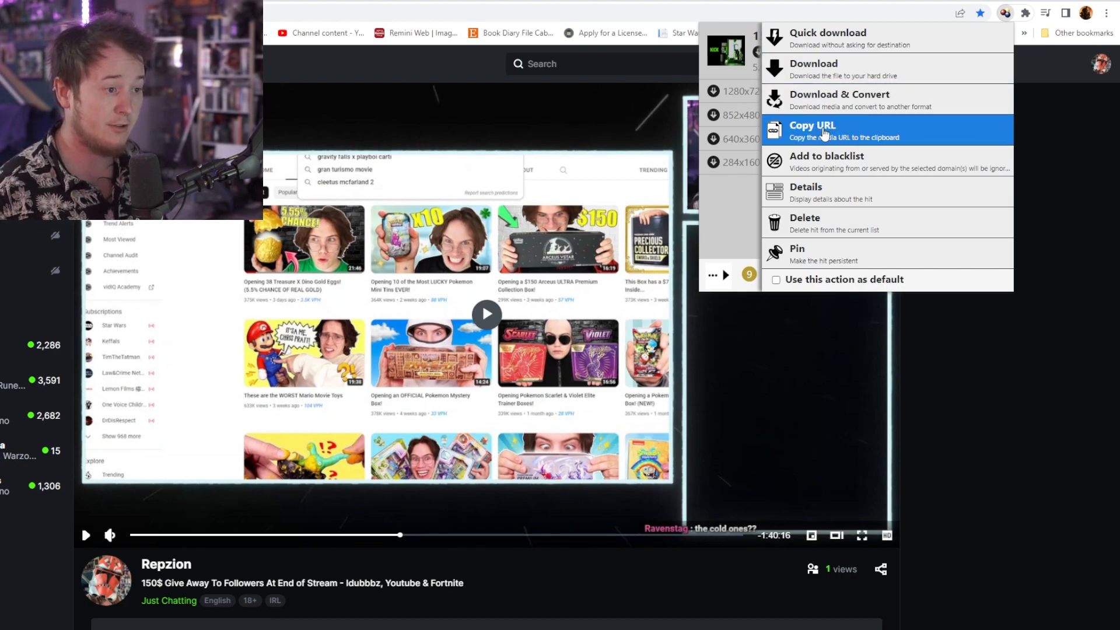
click(812, 126)
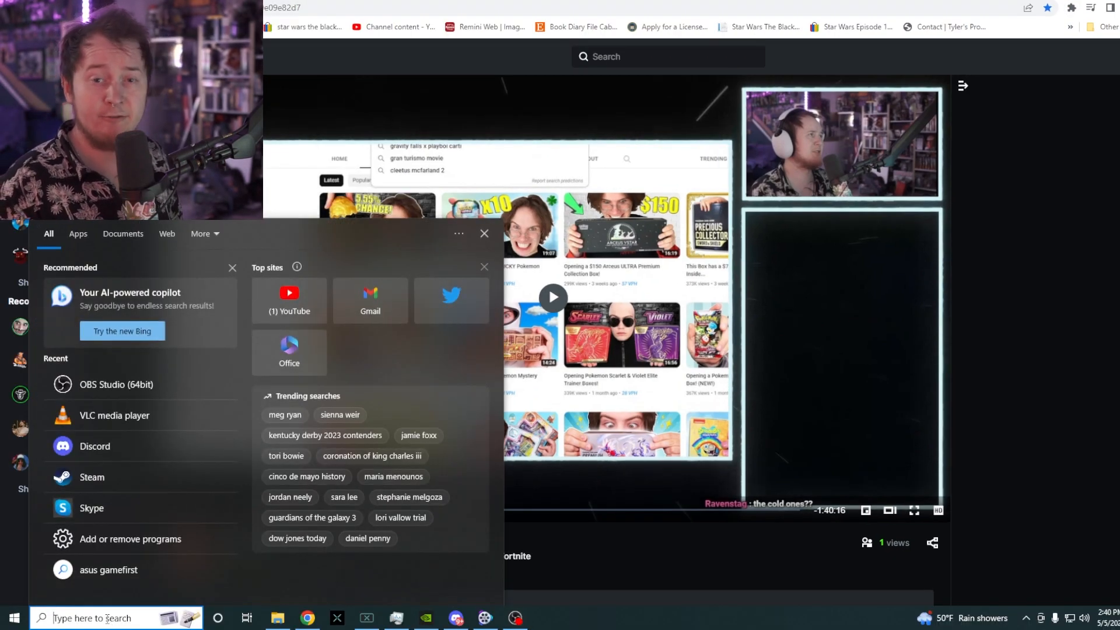
- Launch VLC media player from Windows search and show its Media menu
text(VLC media player)
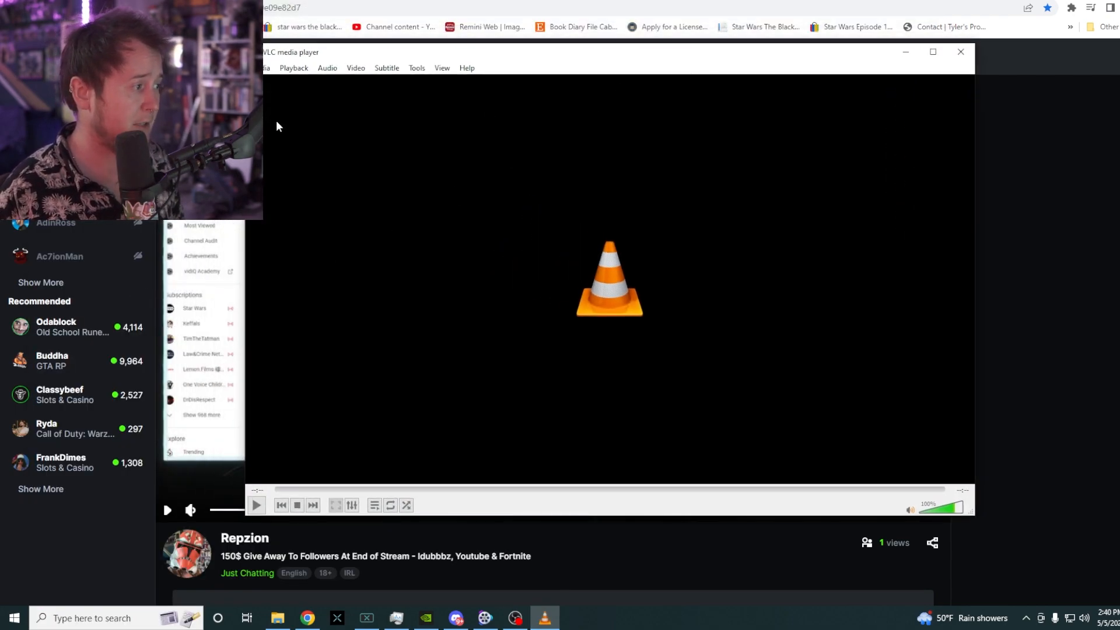
click(266, 68)
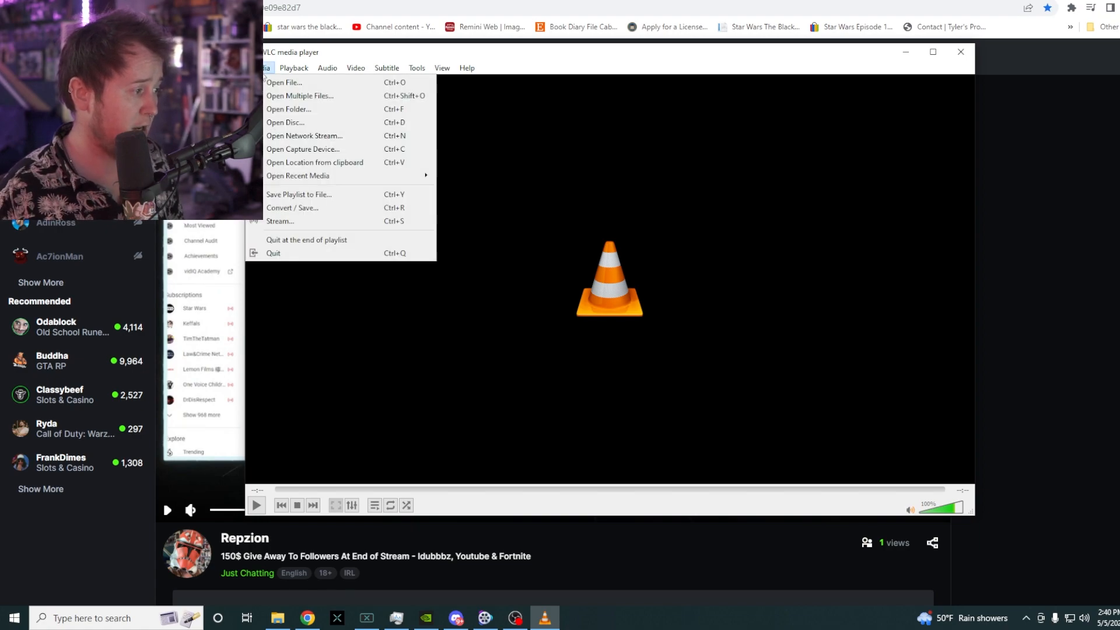
mouse_move(304, 208)
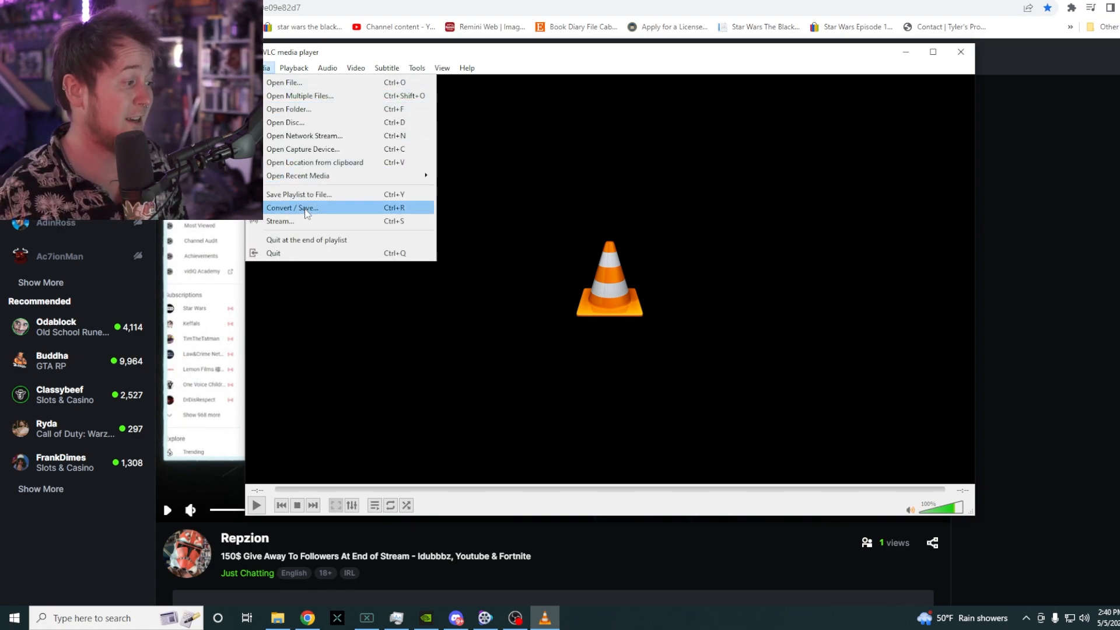
- Start Convert / Save and enter the copied Kick playlist URL as the network source
click(292, 208)
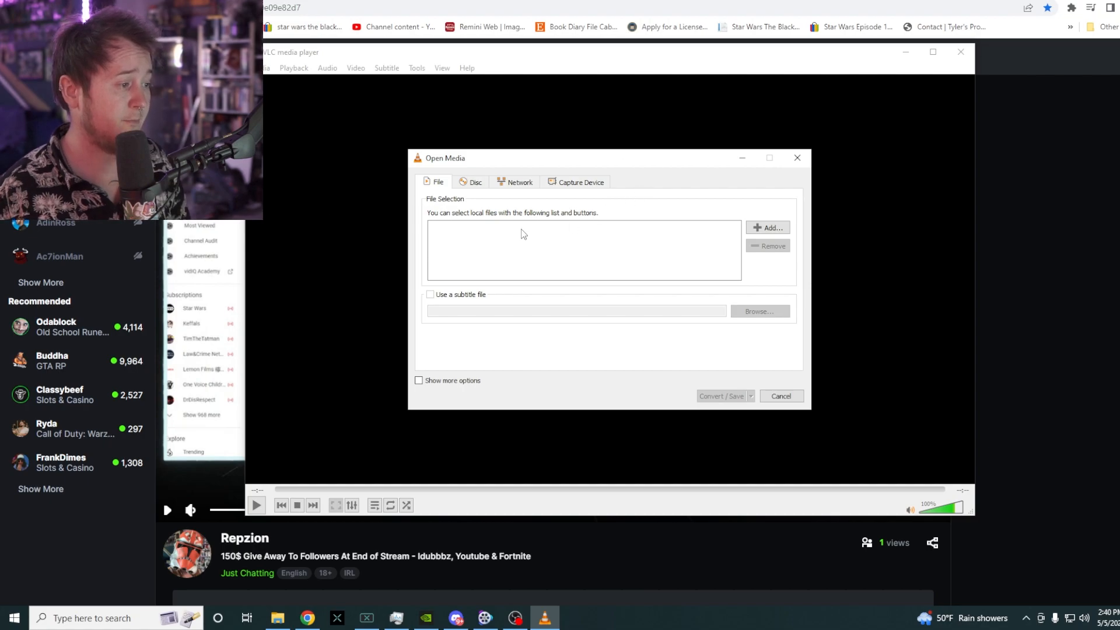
mouse_move(428, 398)
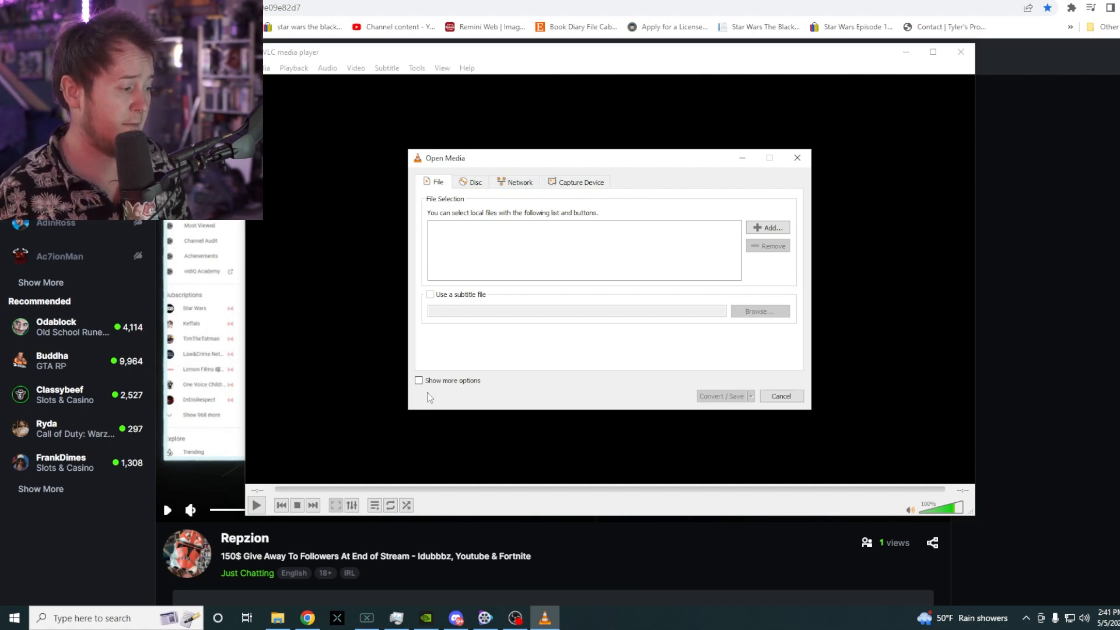
click(518, 182)
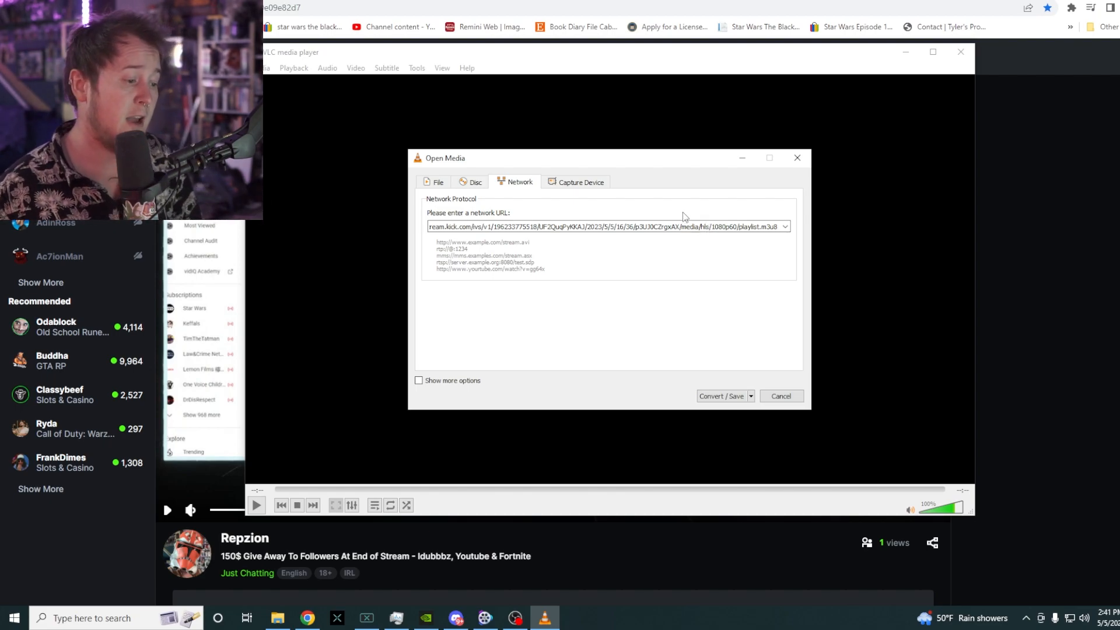
- Proceed to the Convert window and browse the Profile list of output formats
click(721, 395)
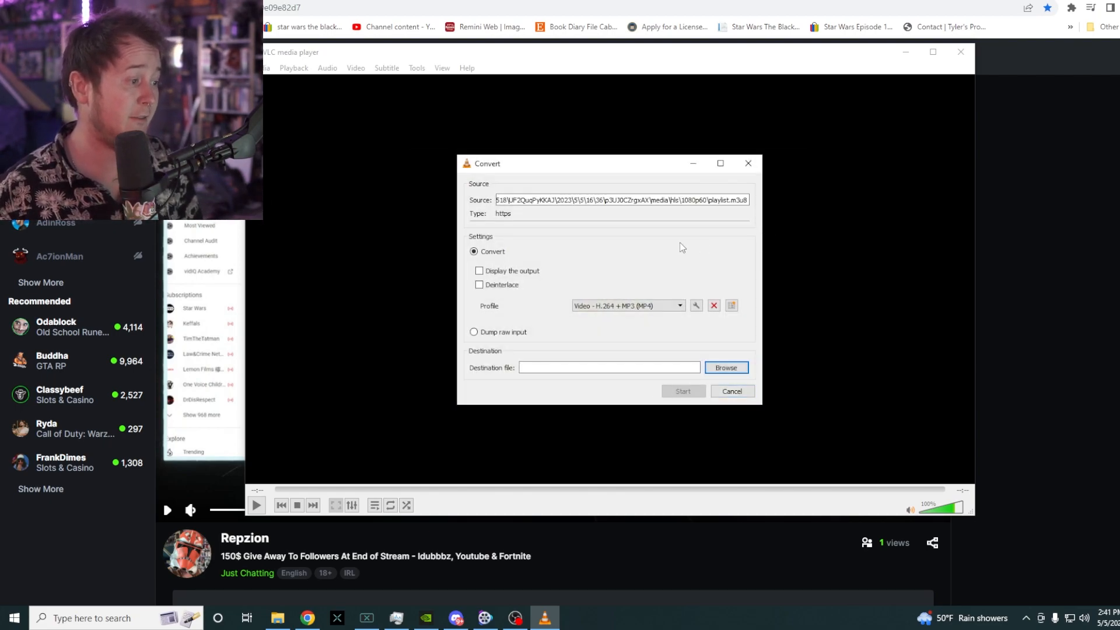
click(679, 305)
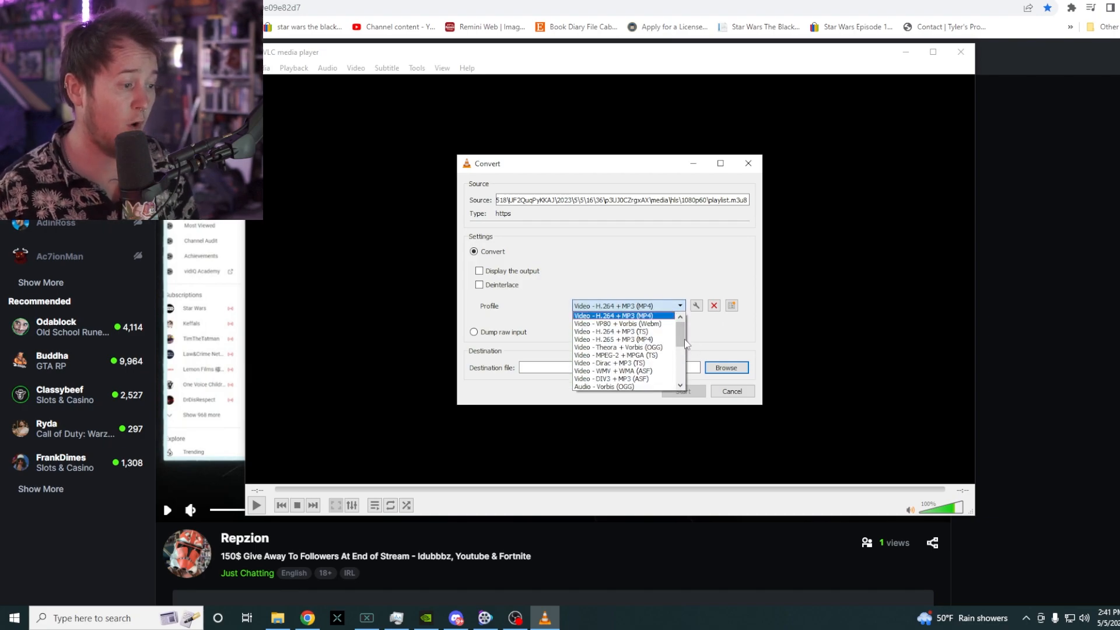
scroll(down, 3)
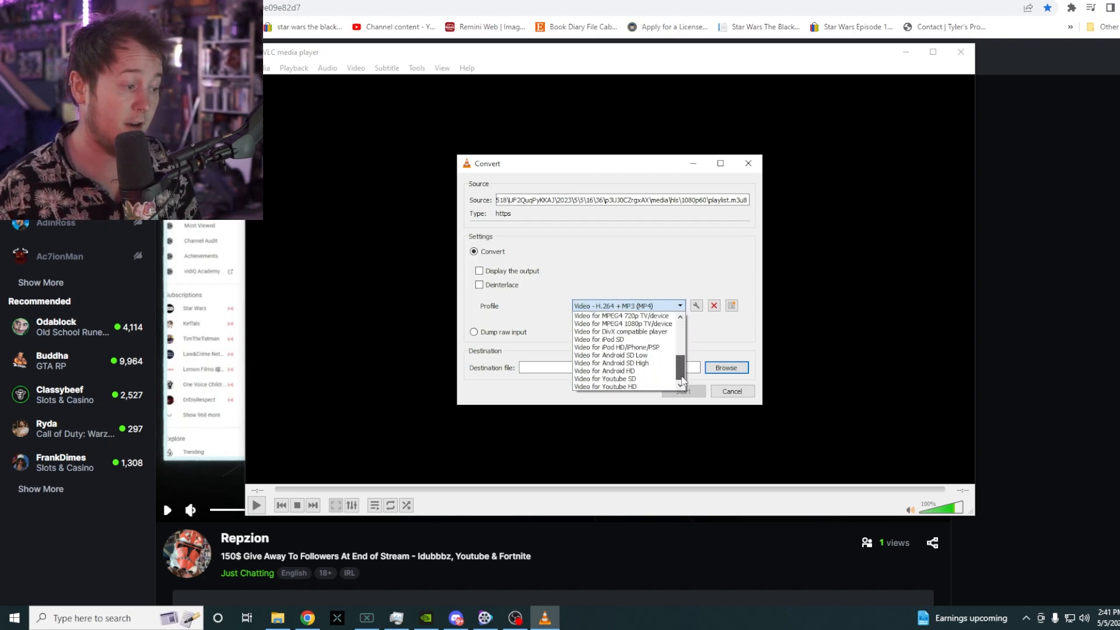